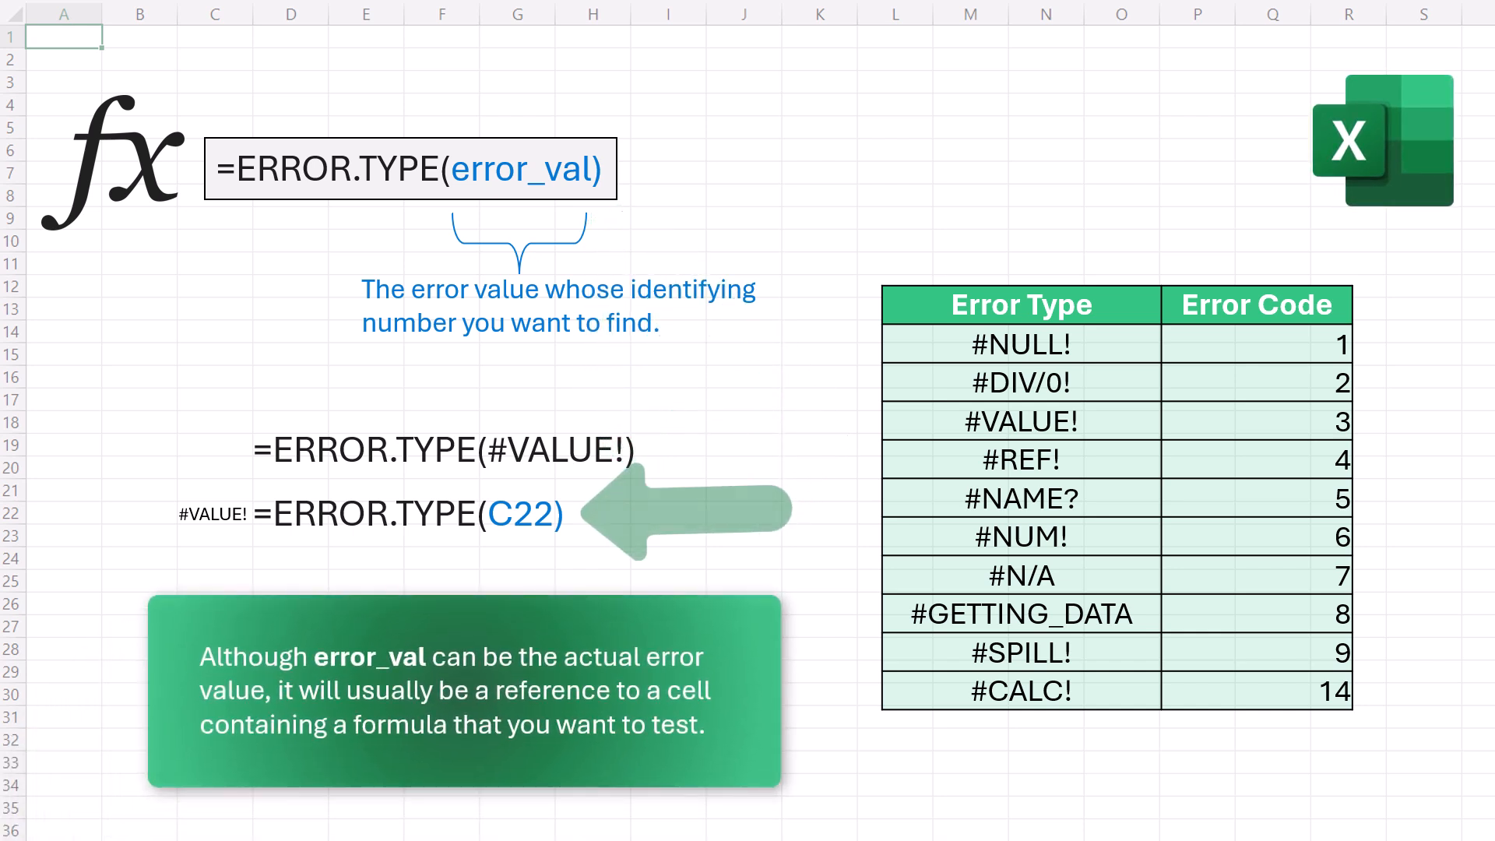
# Enter an =ERROR.TYPE(C22) formula and review the Formula, Error Code and Error Type table rows through #BLOCKED!
pyautogui.write('=ERROR.TYPE')
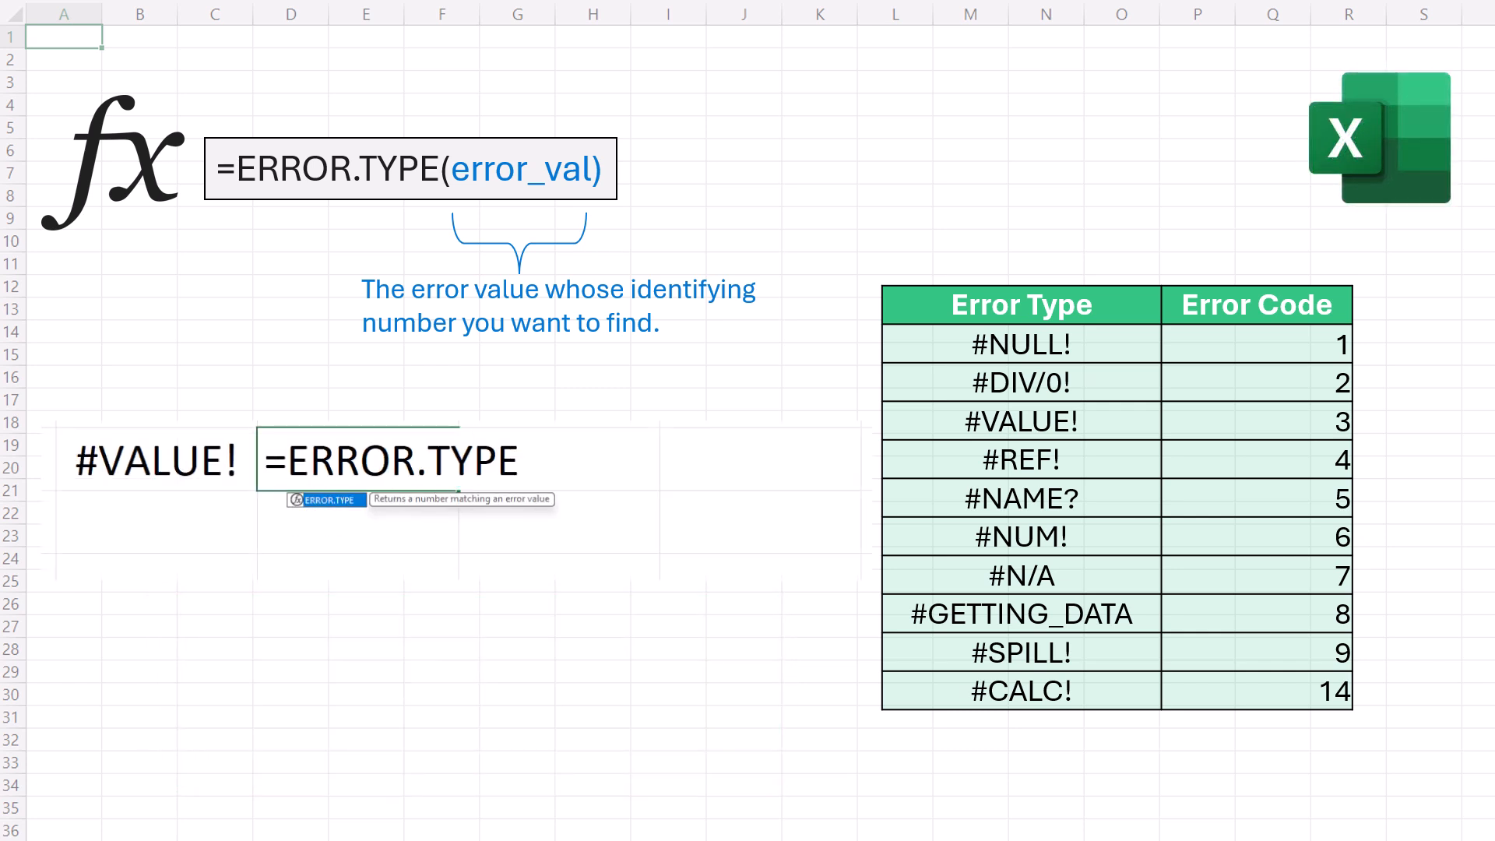
pyautogui.write('(C22')
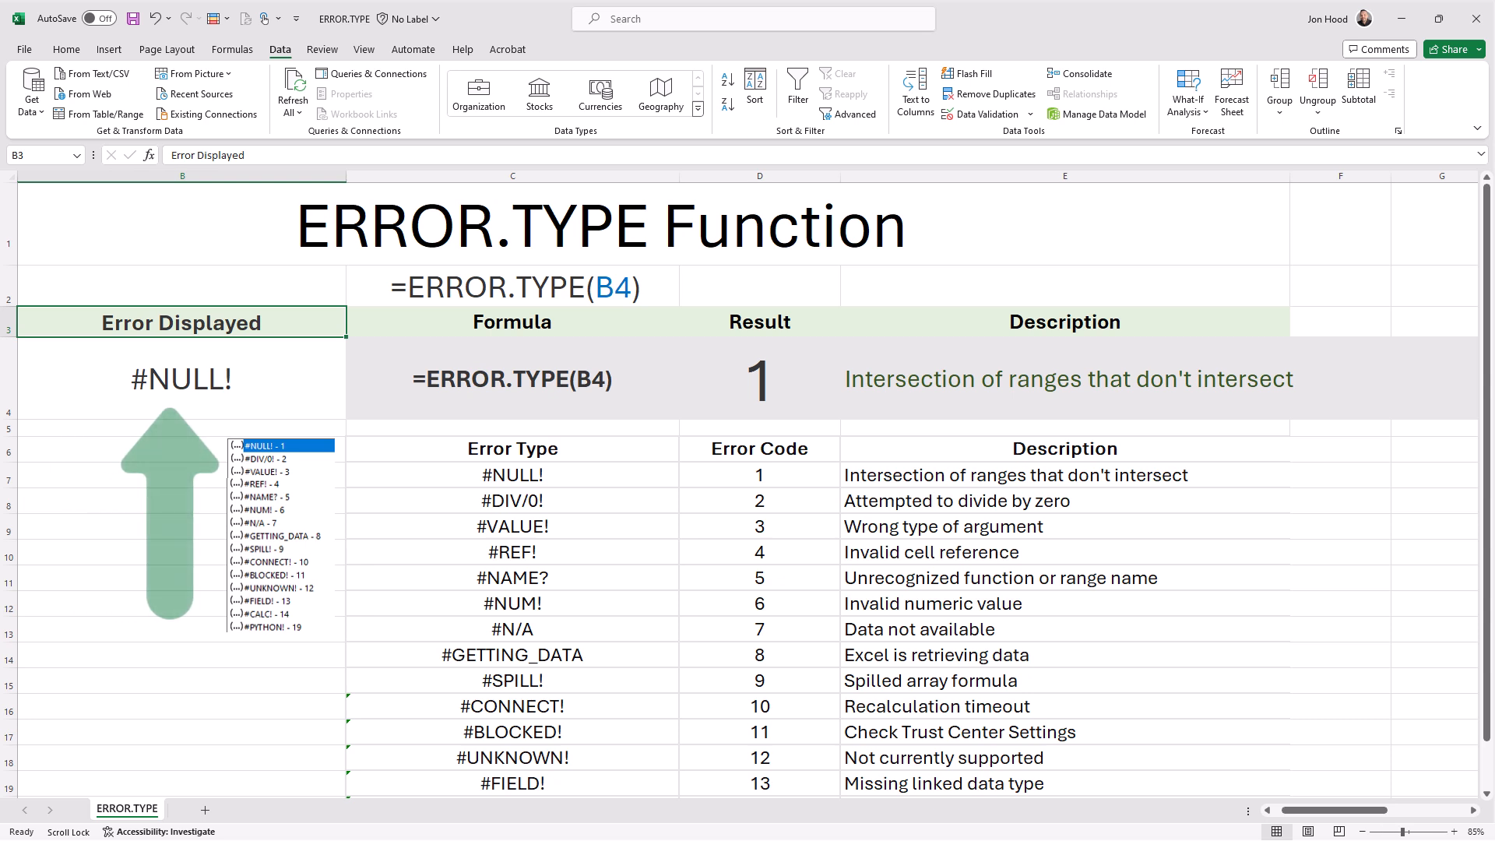
pyautogui.click(512, 321)
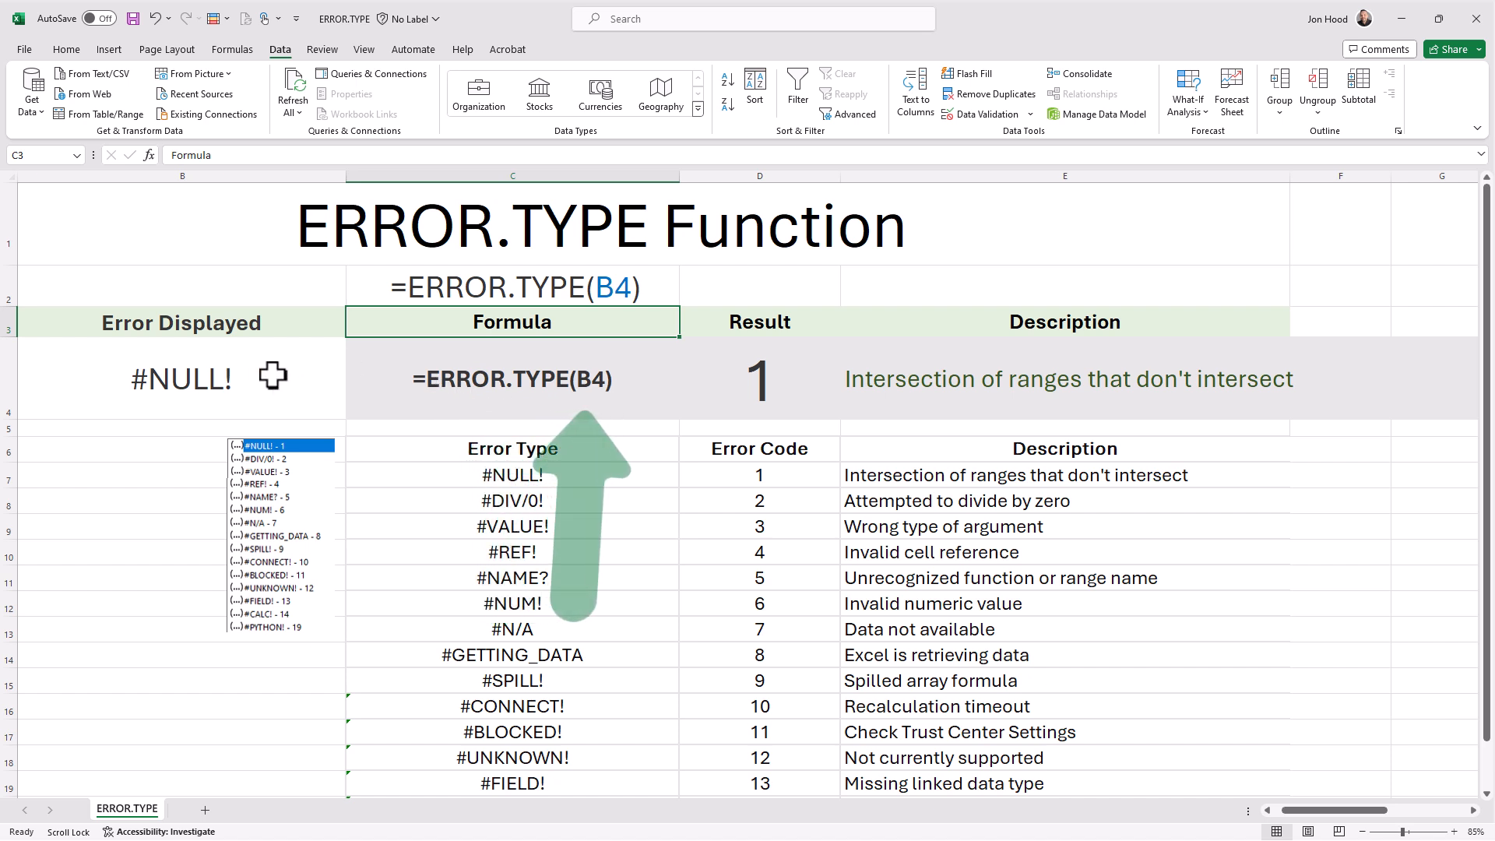
pyautogui.click(760, 321)
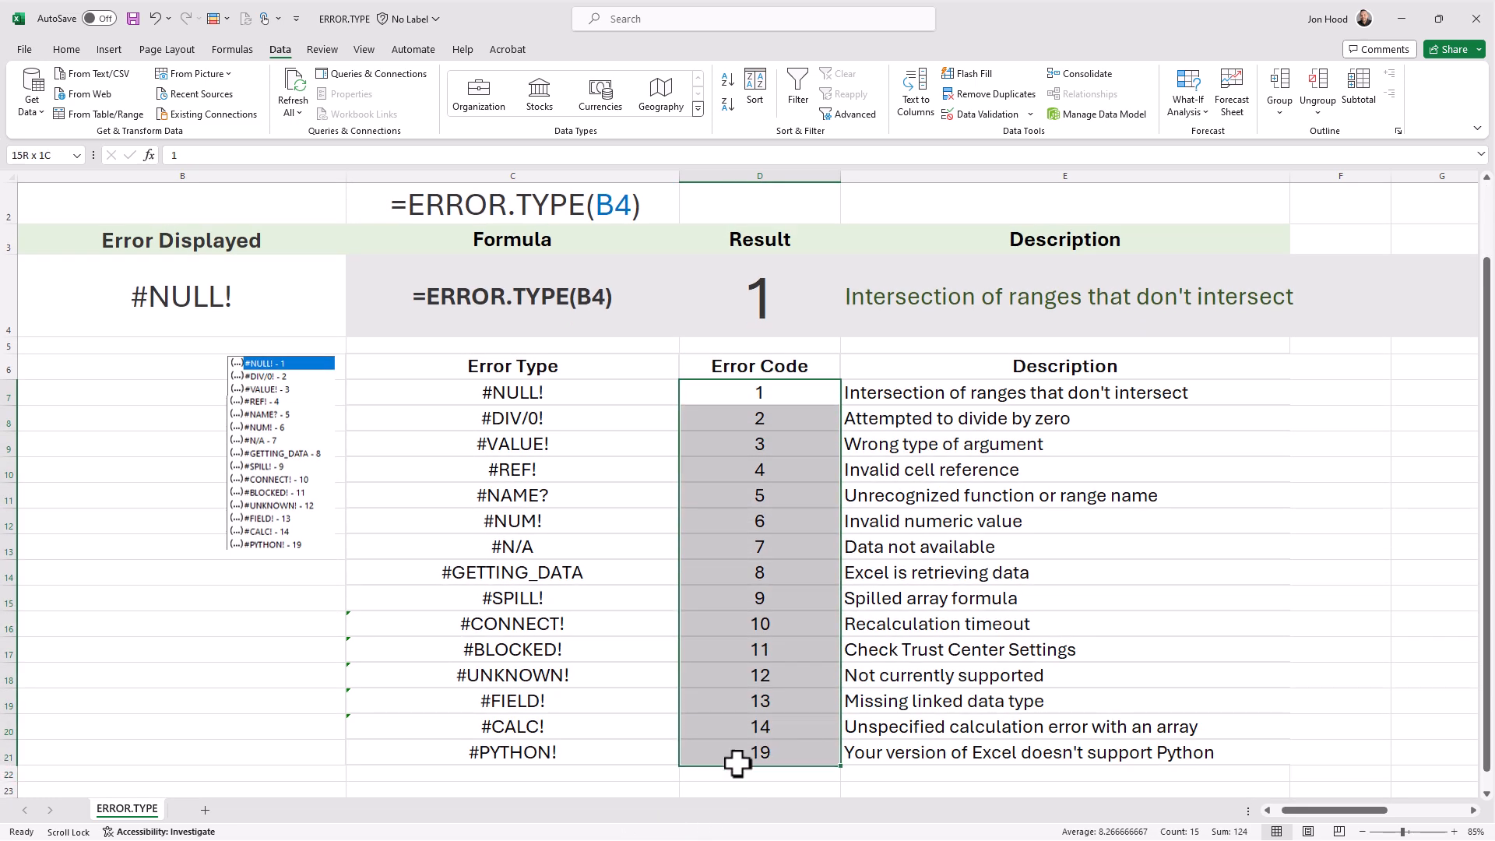
pyautogui.click(760, 392)
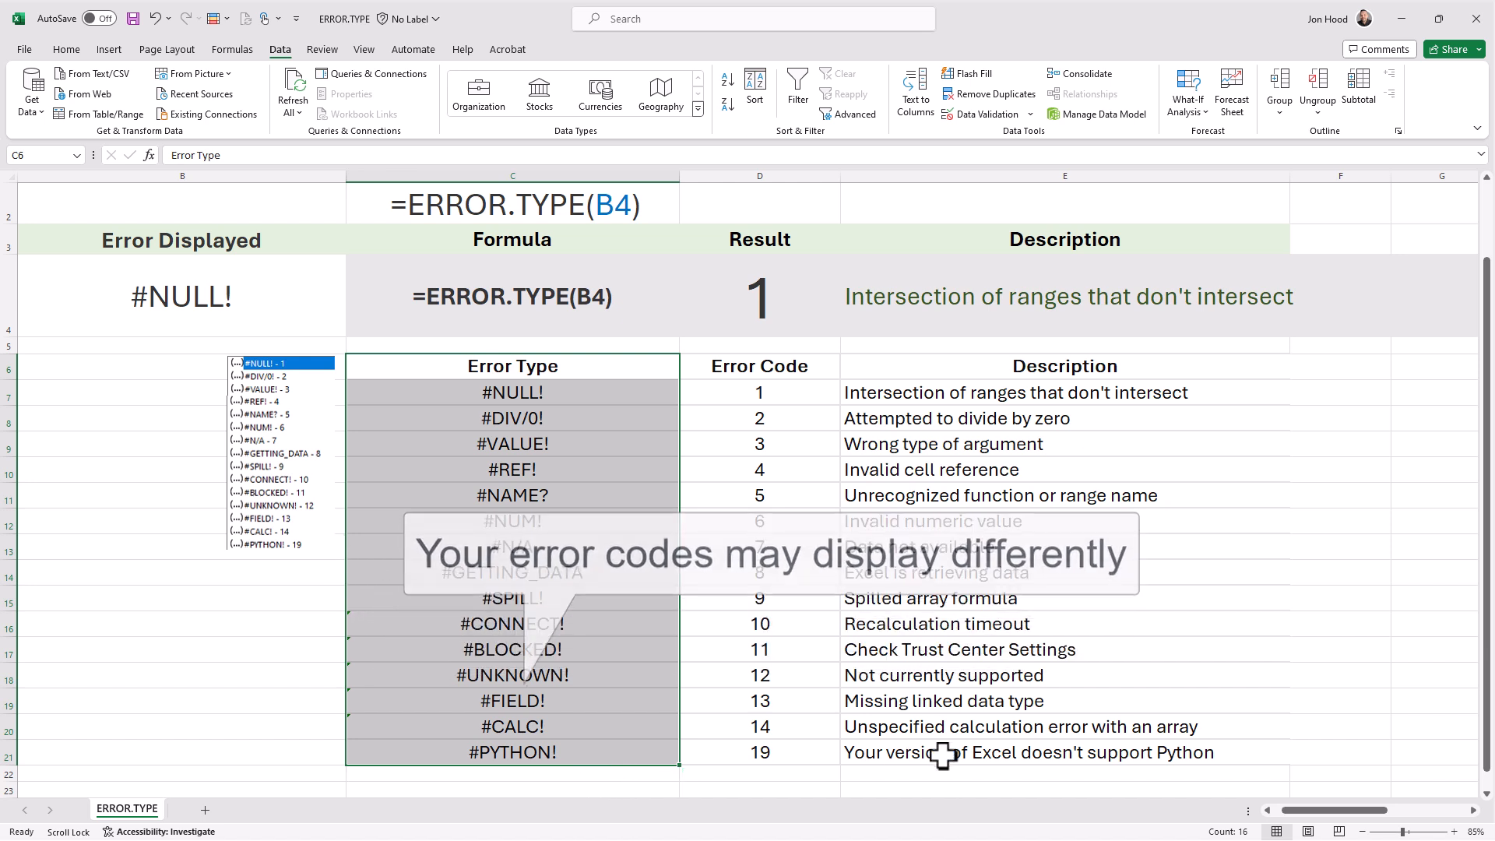
pyautogui.click(759, 751)
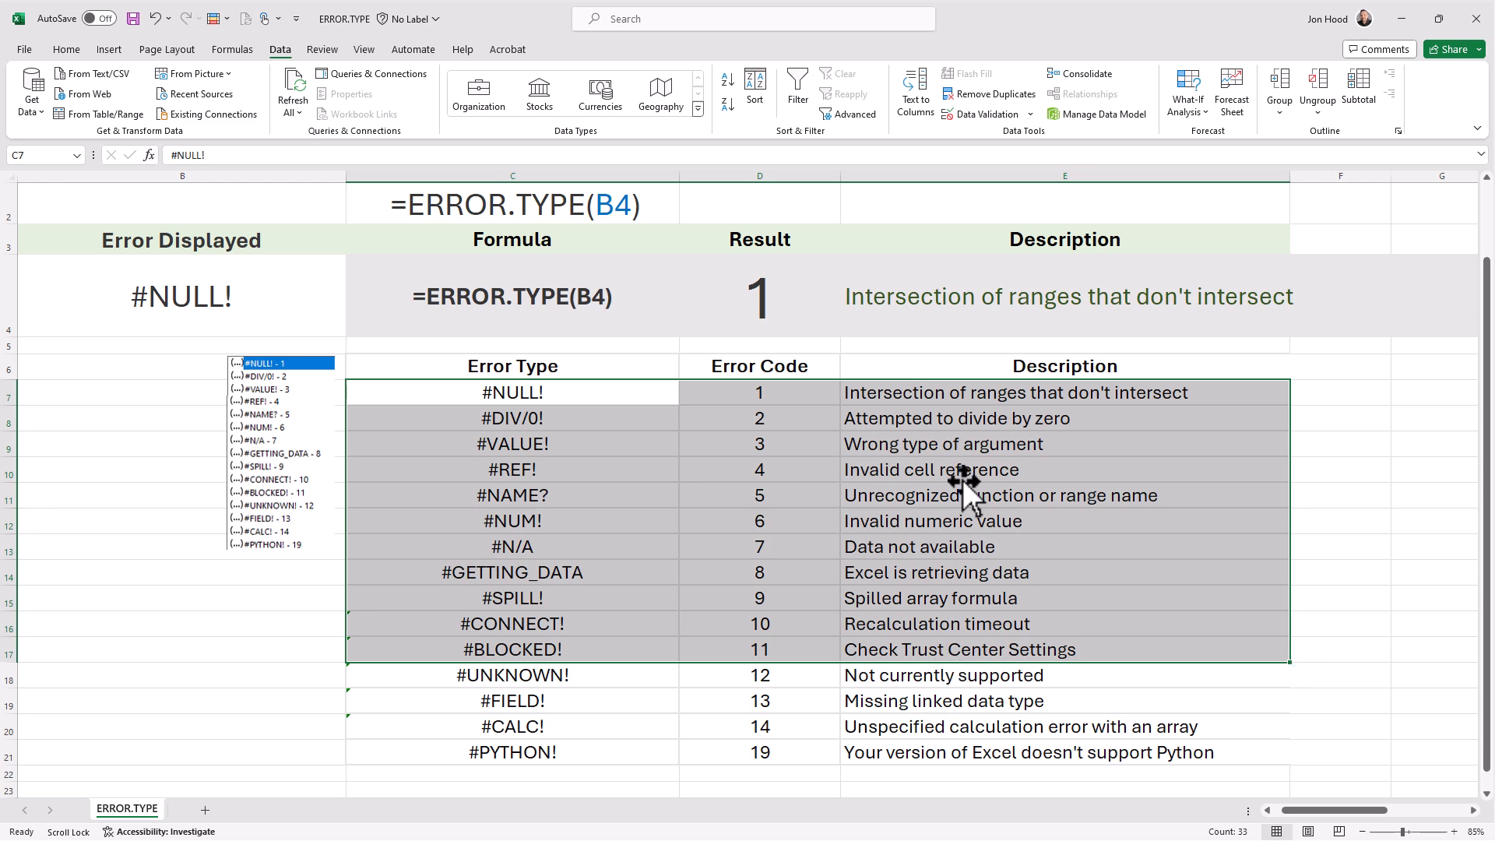
pyautogui.click(1065, 296)
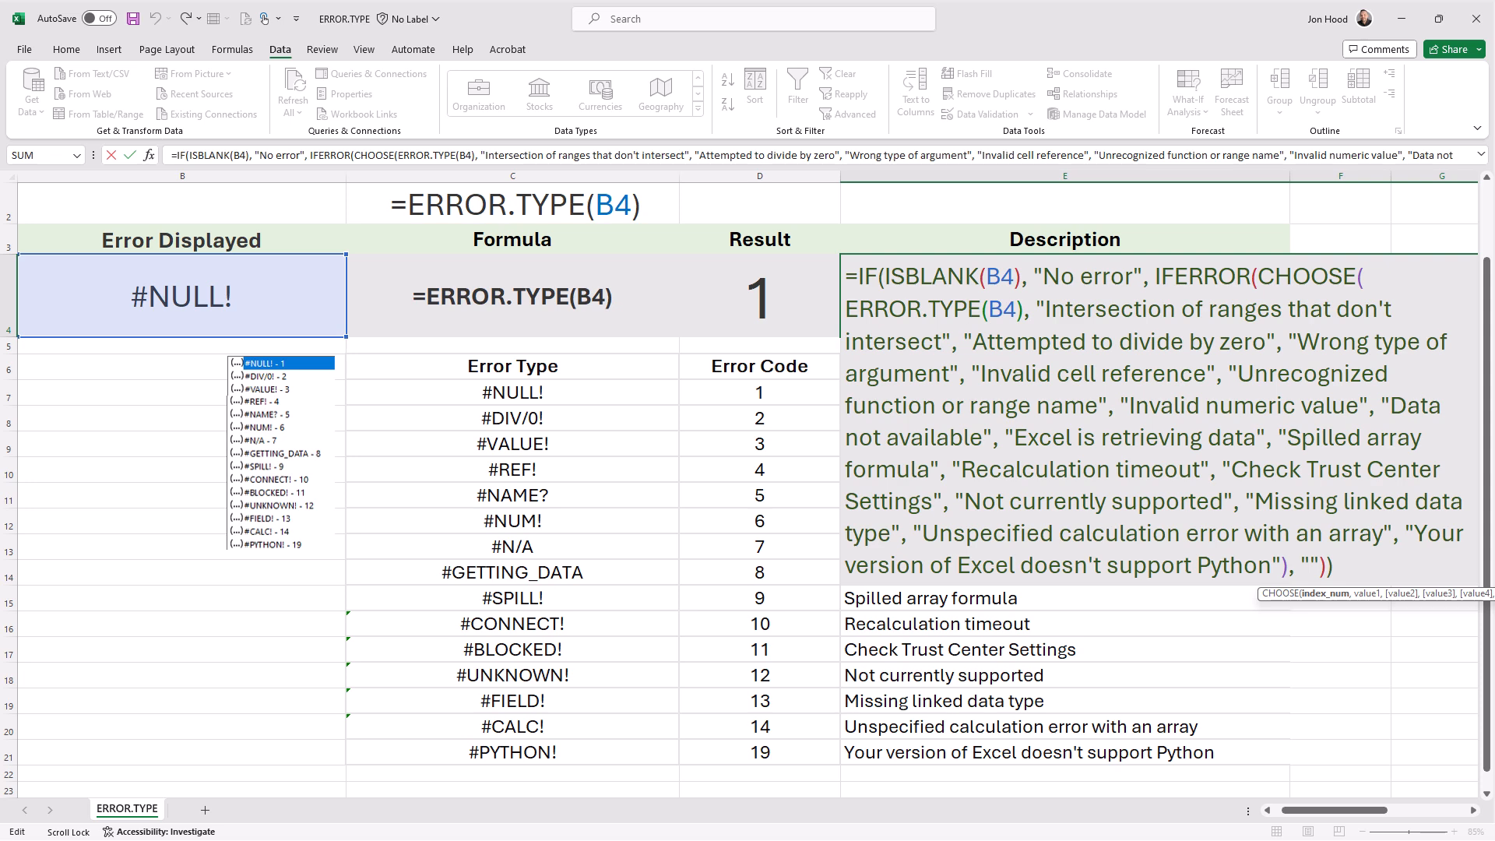
pyautogui.press('Return')
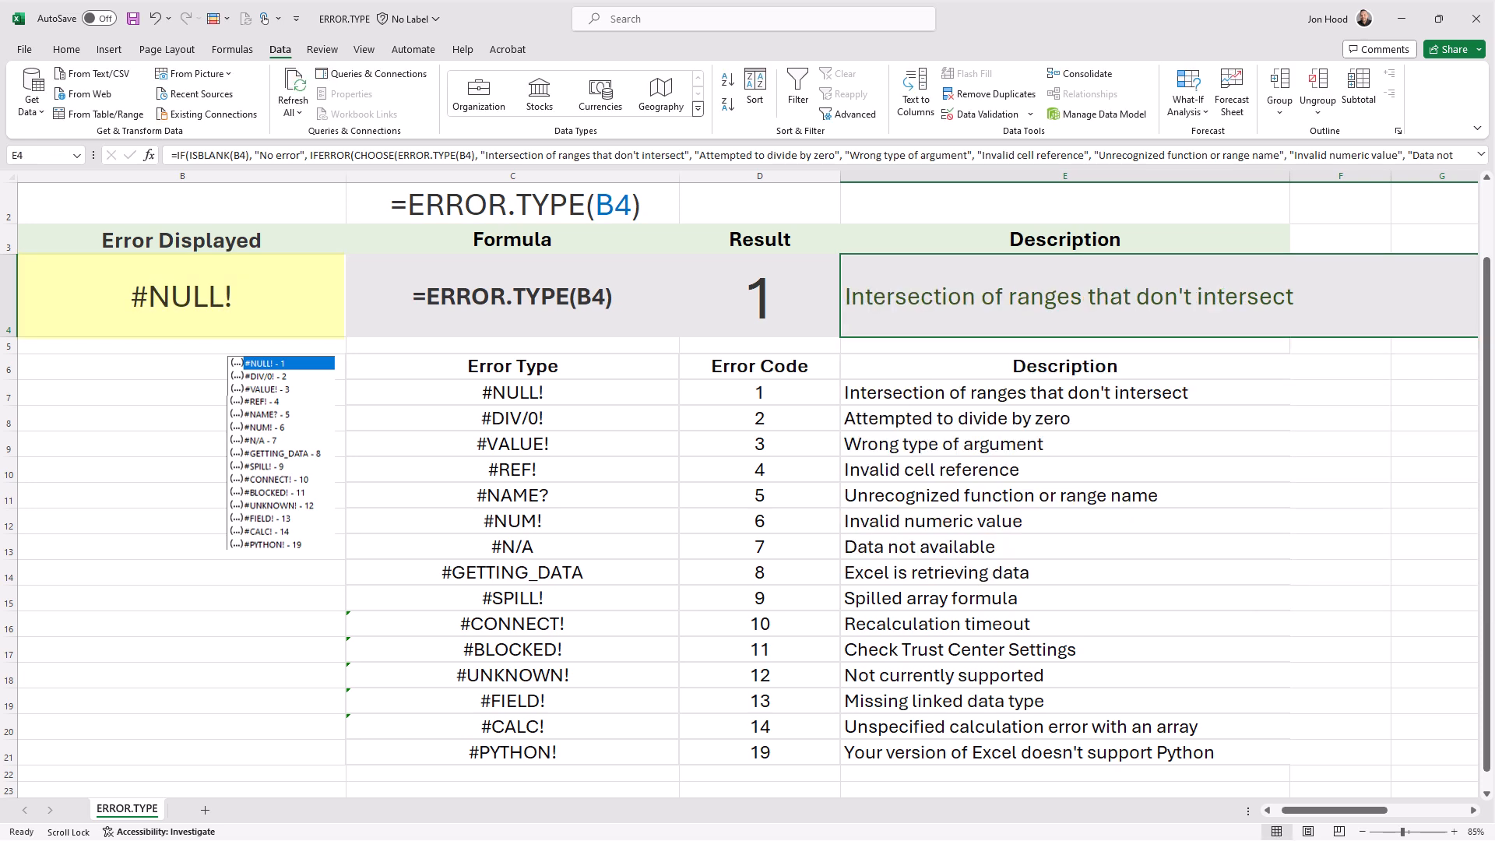
pyautogui.click(181, 296)
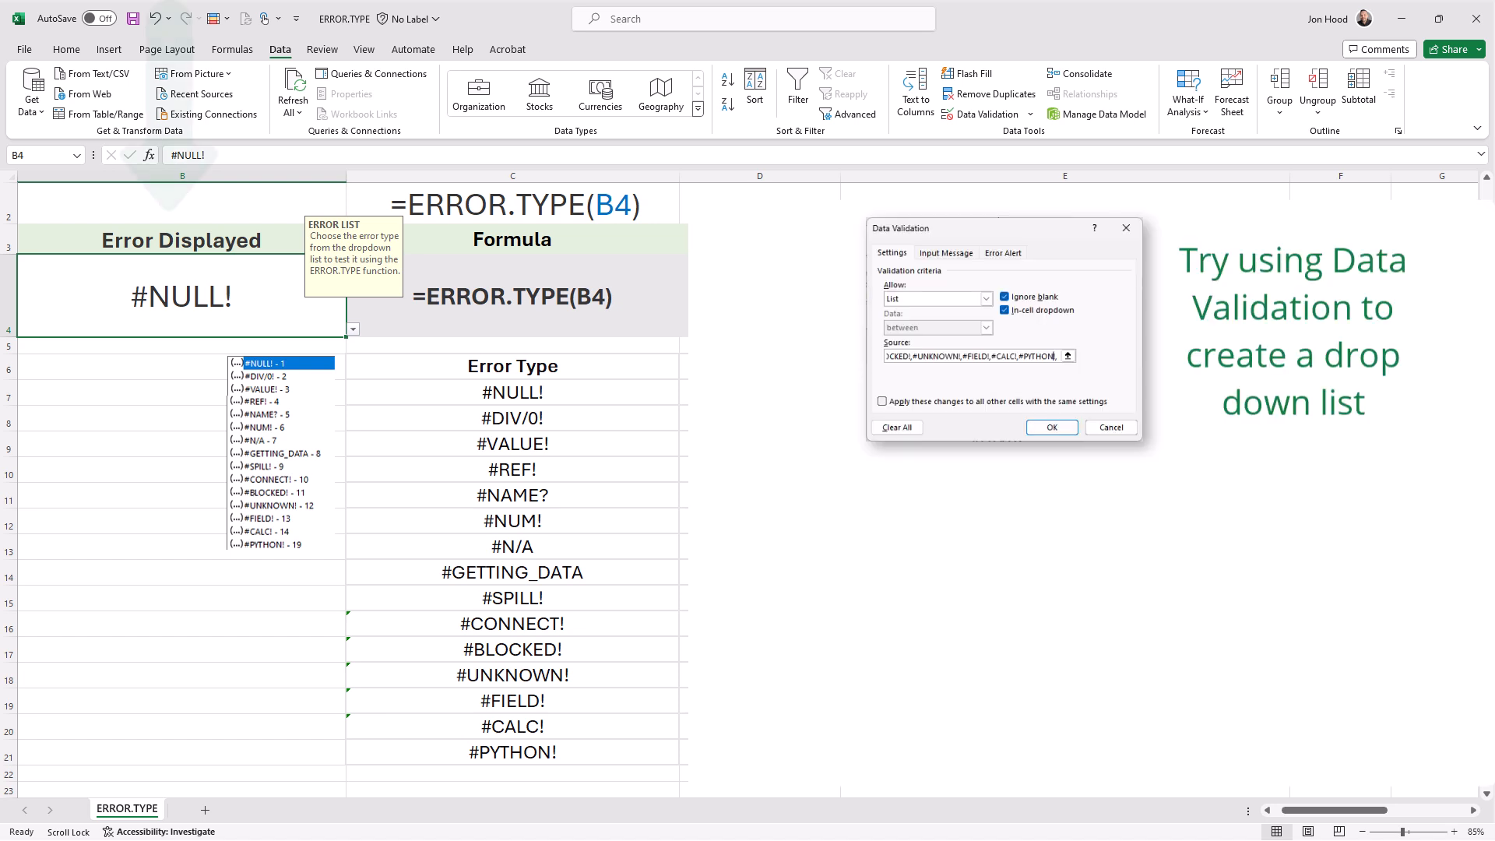
pyautogui.click(351, 329)
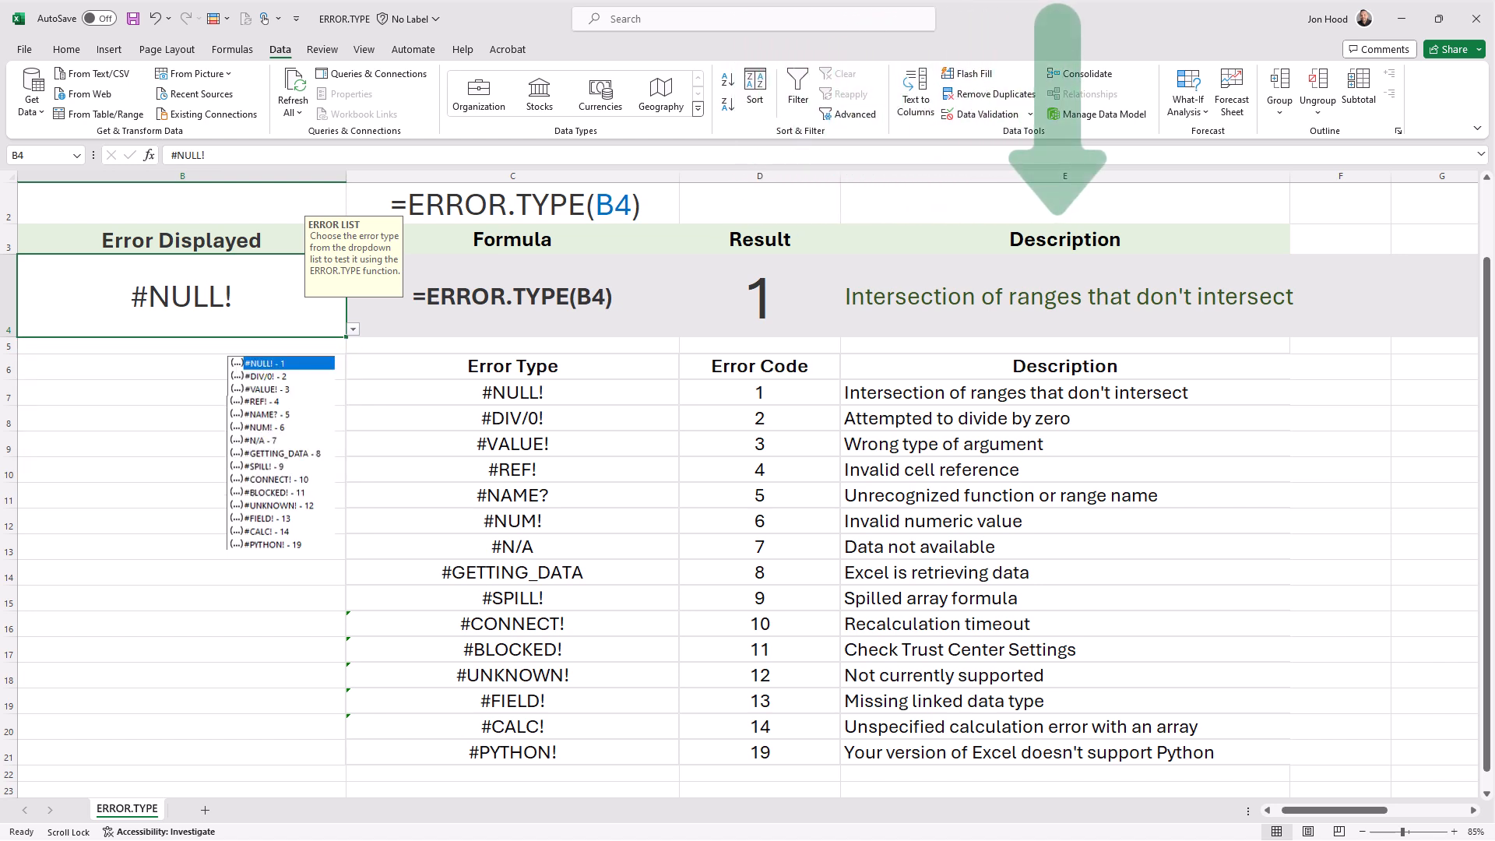
# Choose #DIV/0! in B4 so D4 returns 2, 'Attempted to divide by zero'
pyautogui.click(352, 329)
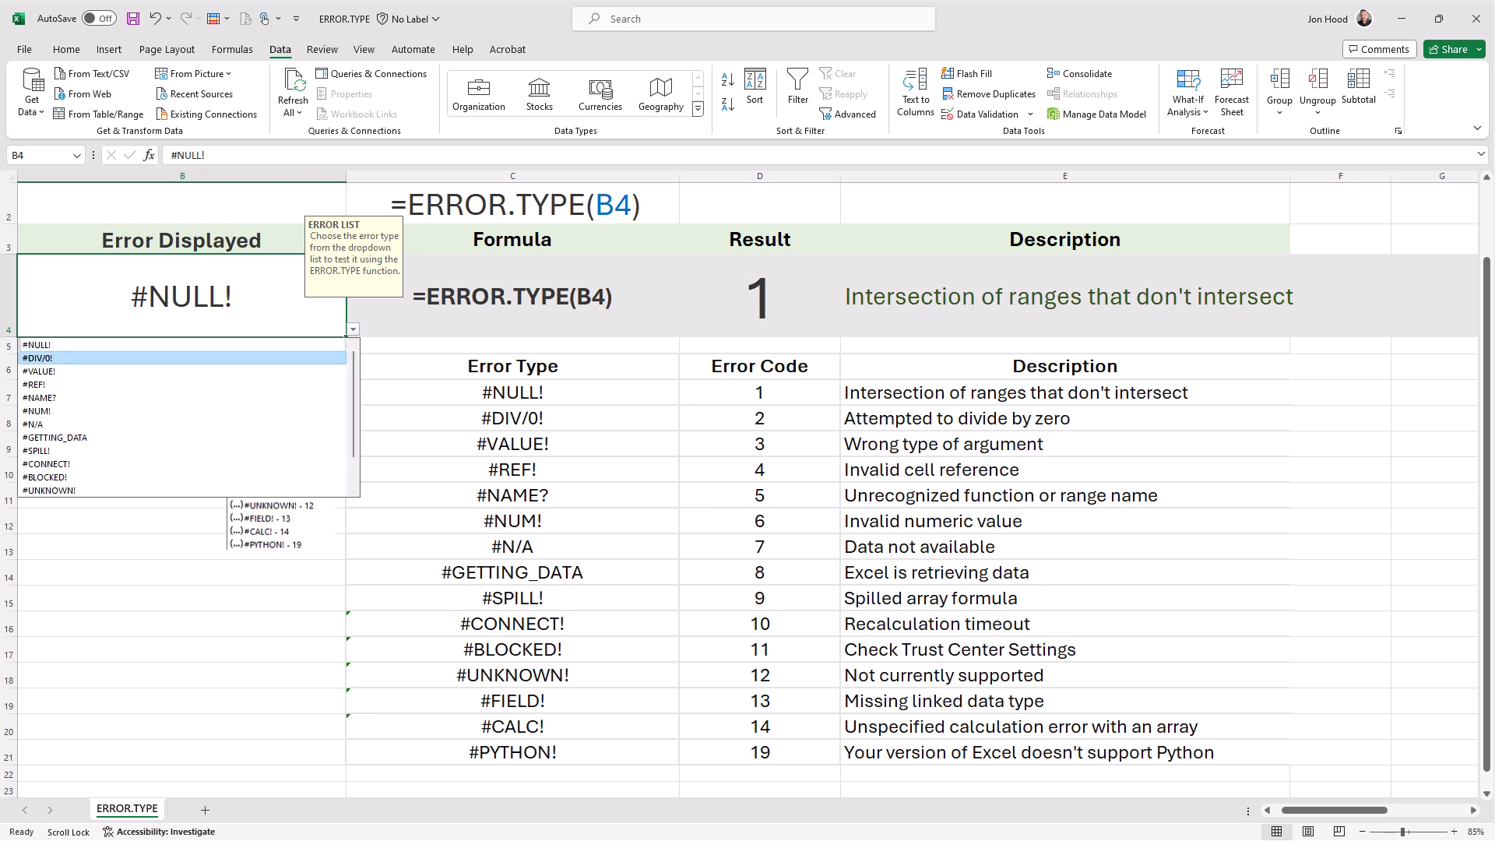
pyautogui.click(37, 358)
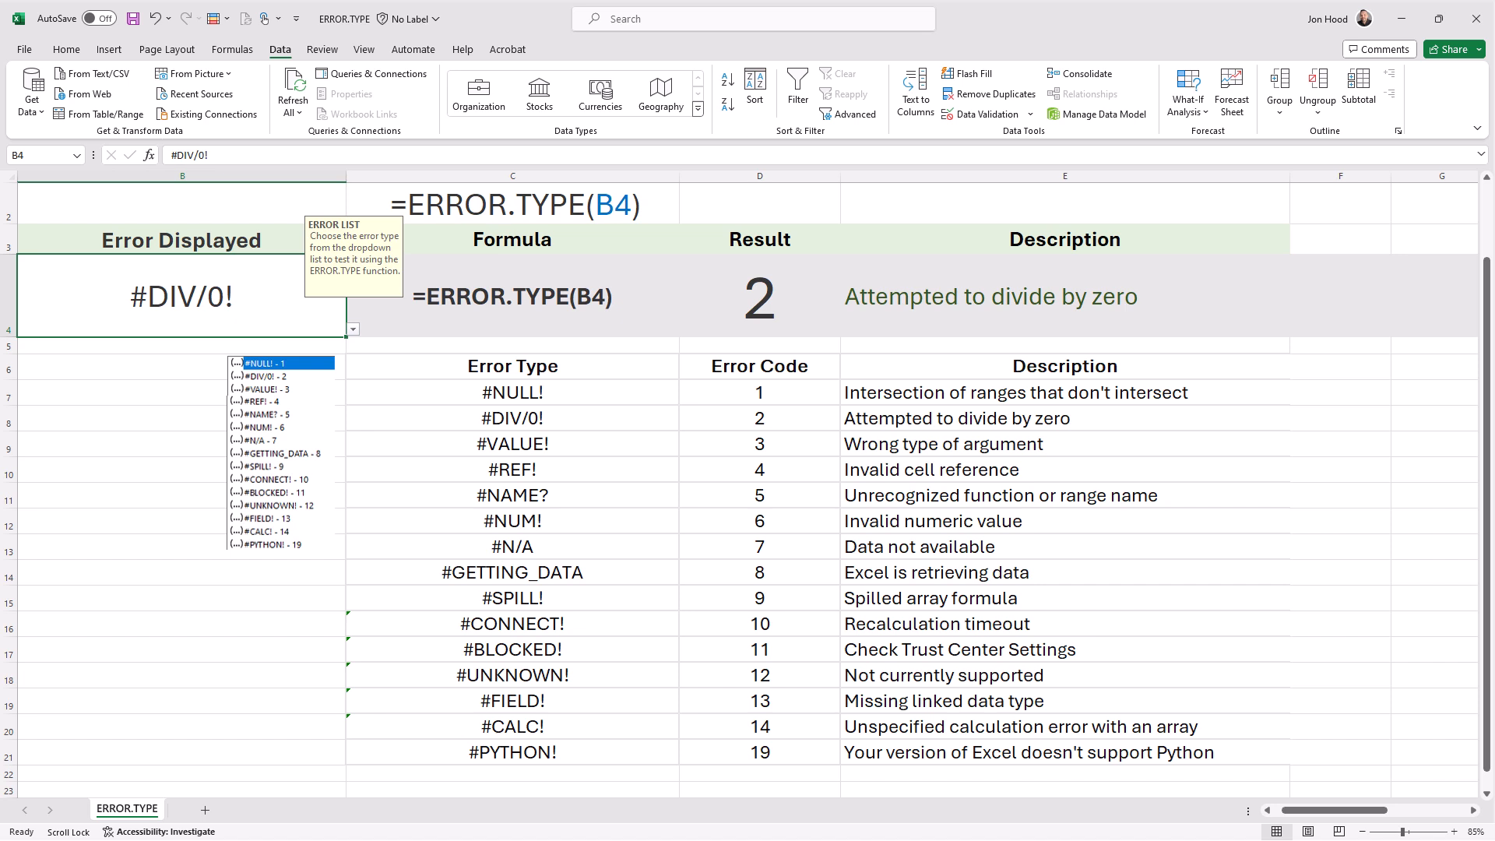
pyautogui.click(758, 296)
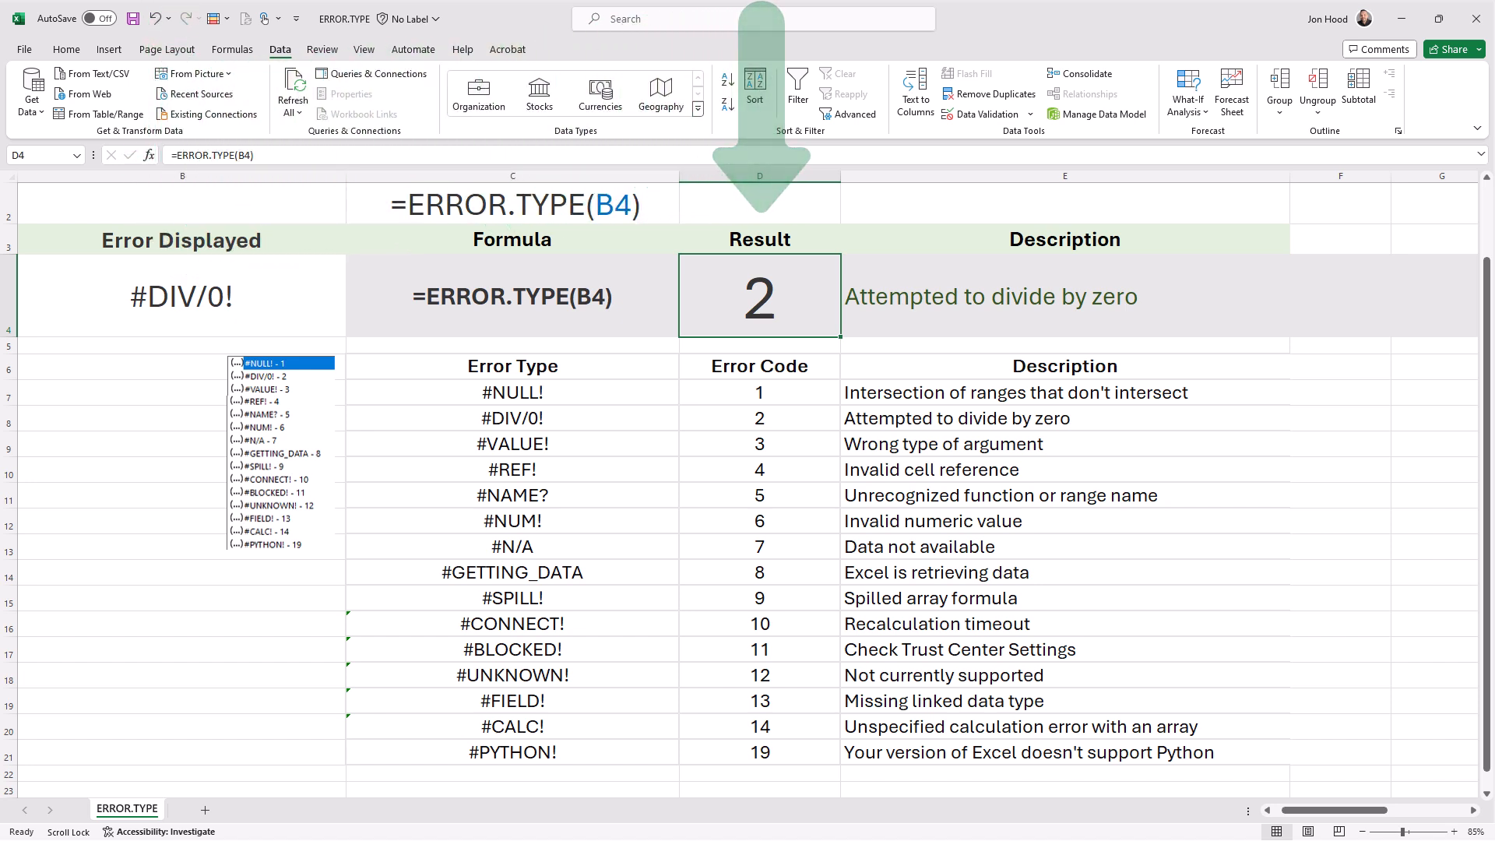
# Review C4 and B4, then choose #VALUE! in B4 so ERROR.TYPE returns 3, 'Wrong type of argument'
pyautogui.click(512, 296)
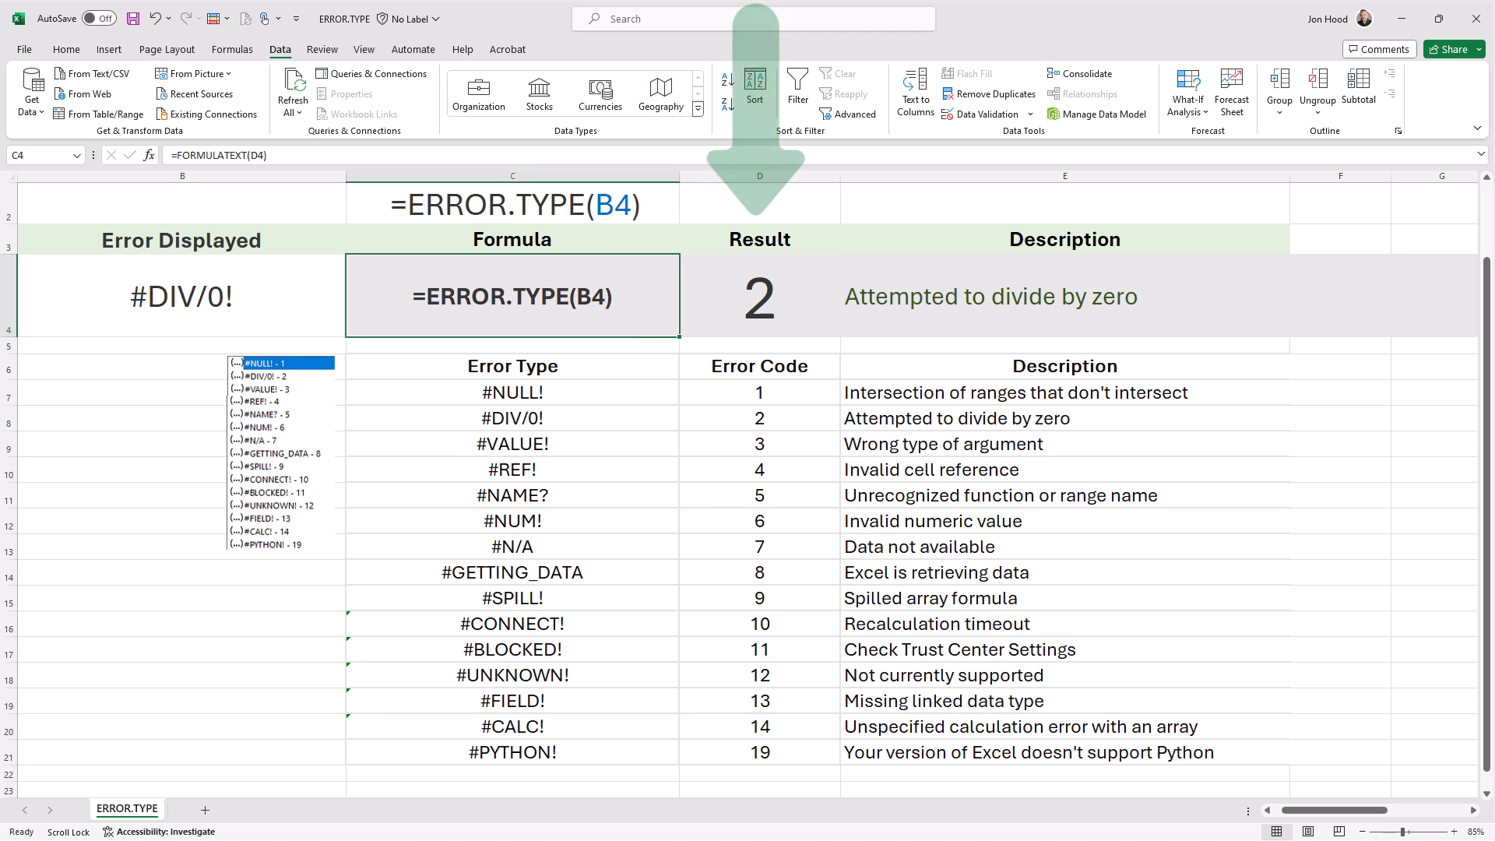
pyautogui.click(180, 296)
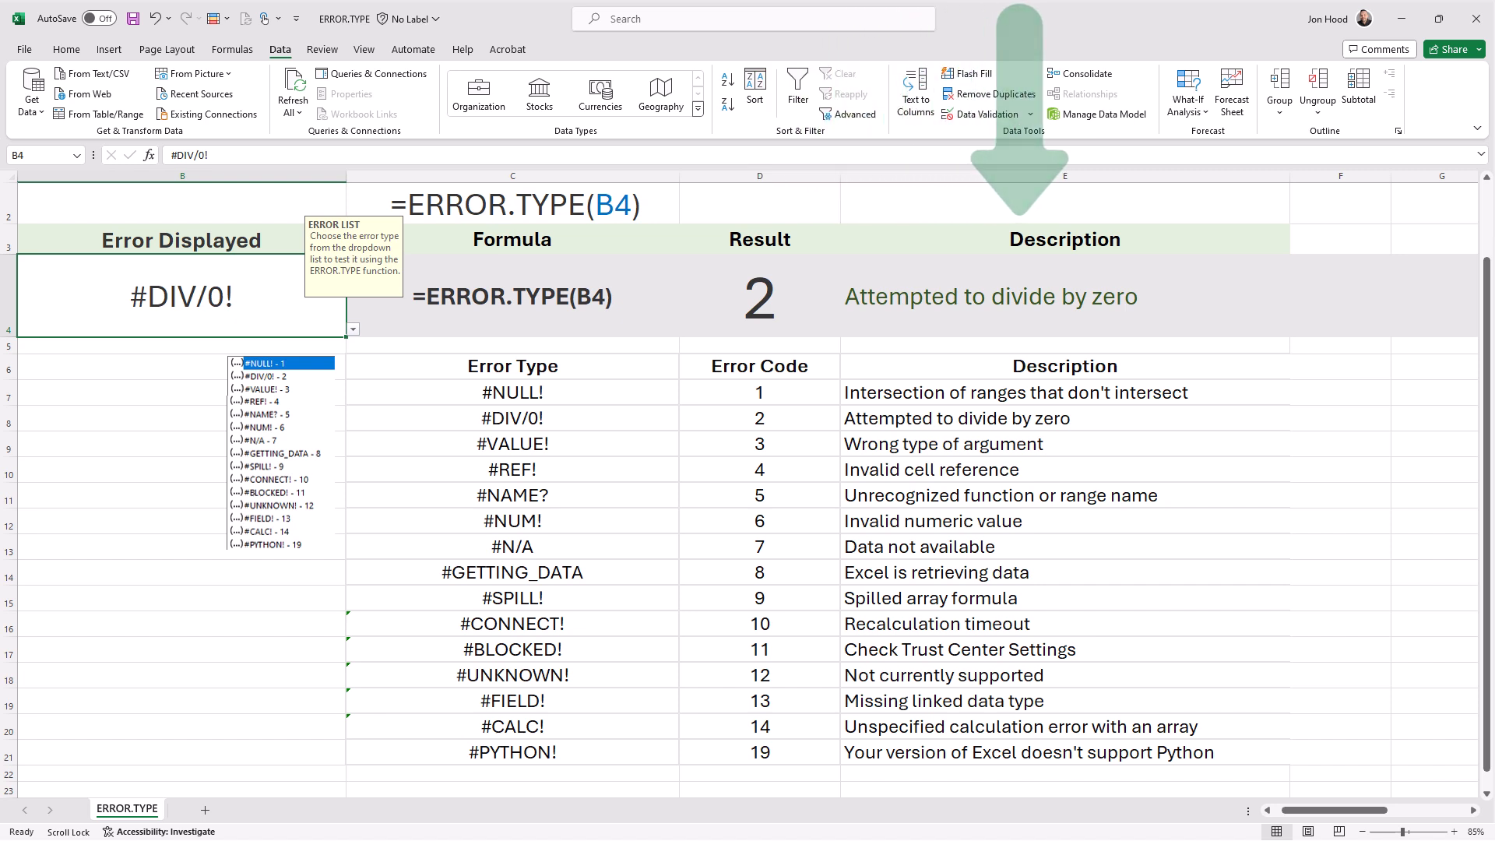
pyautogui.click(758, 296)
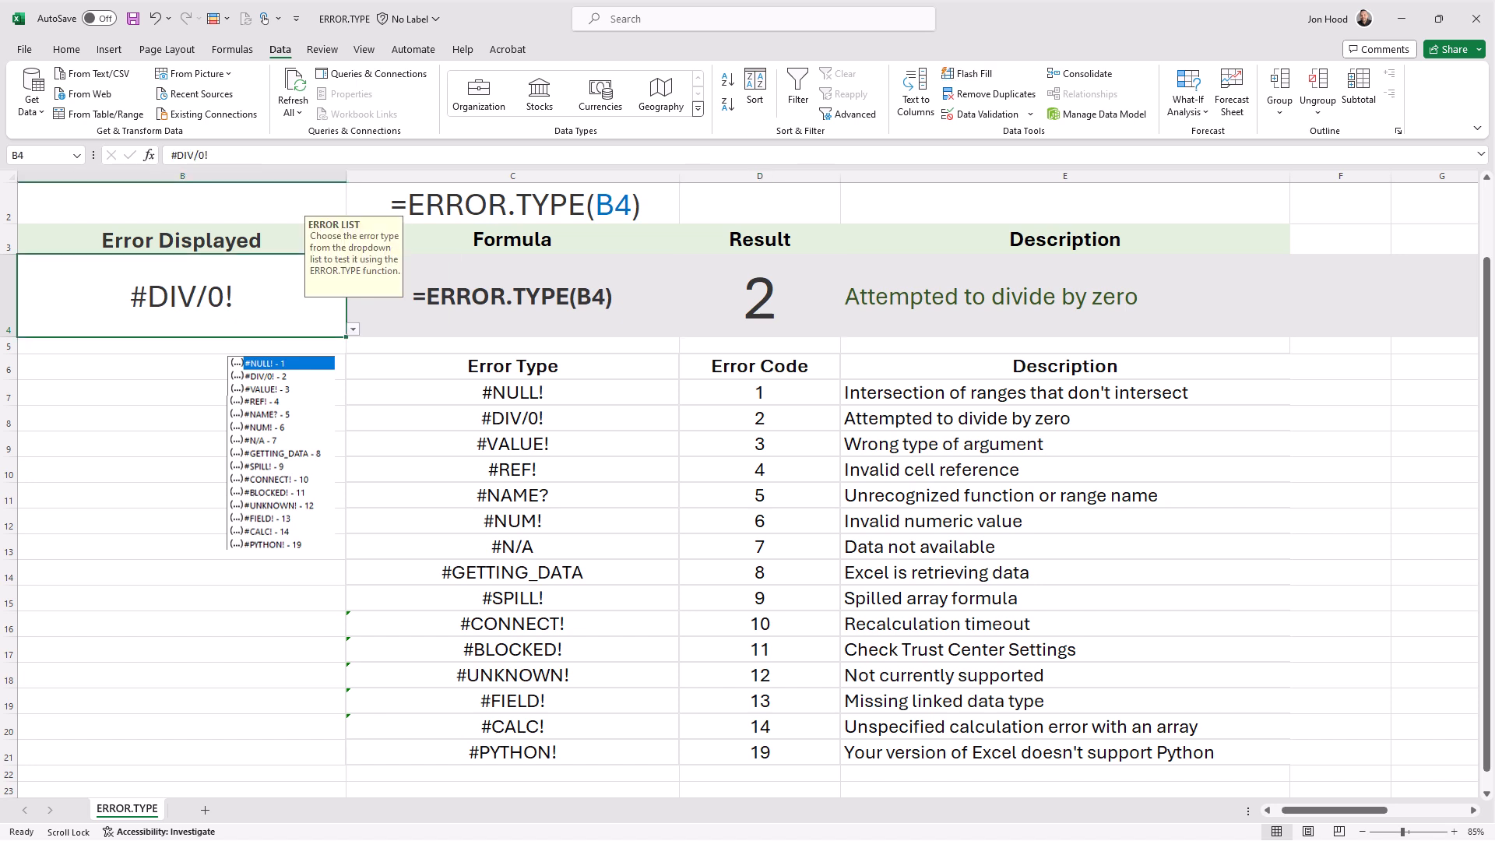
pyautogui.click(350, 328)
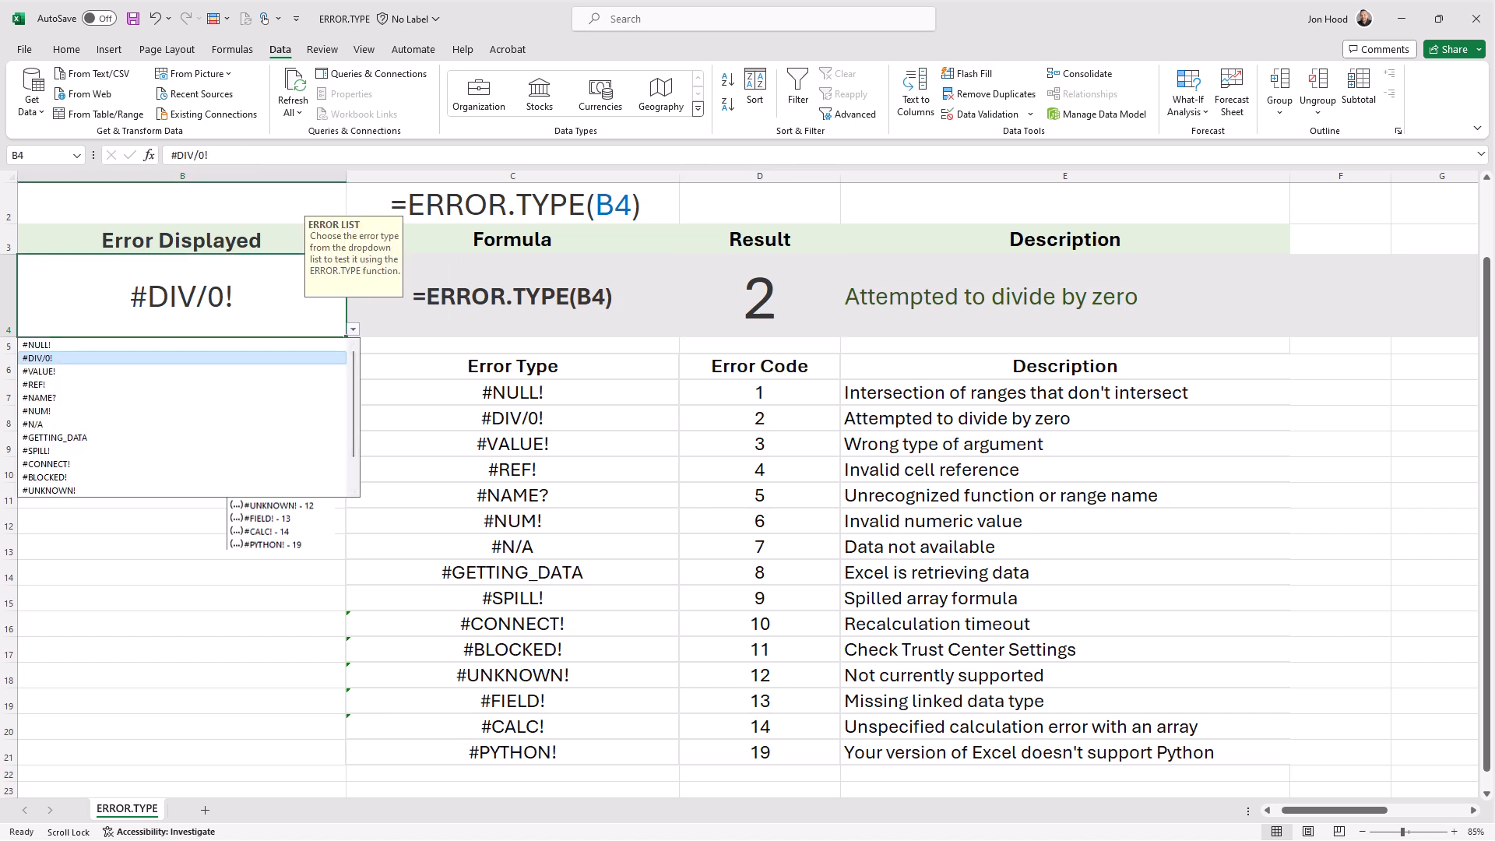
pyautogui.click(37, 371)
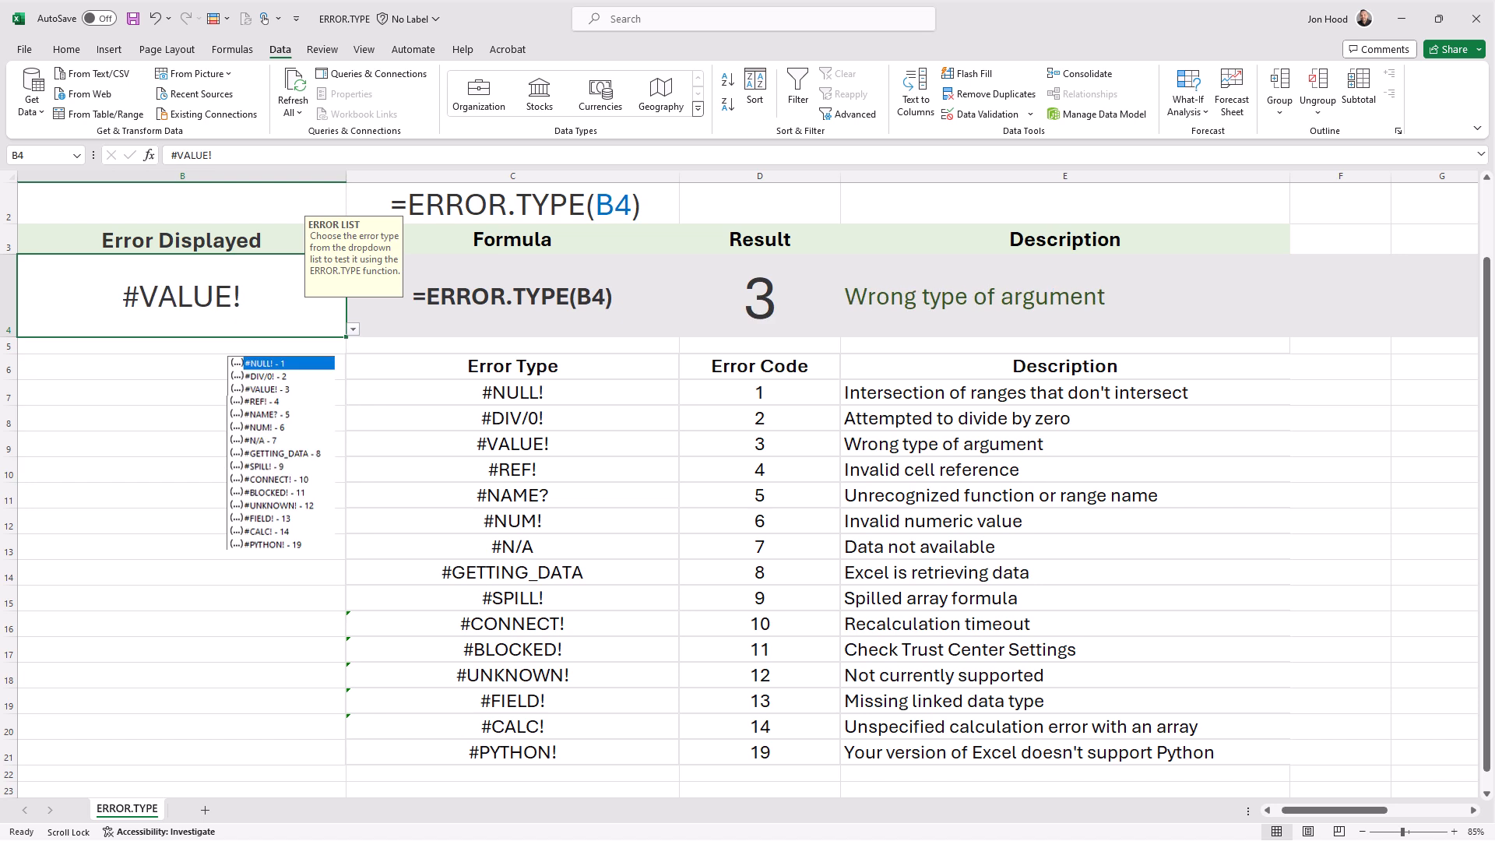